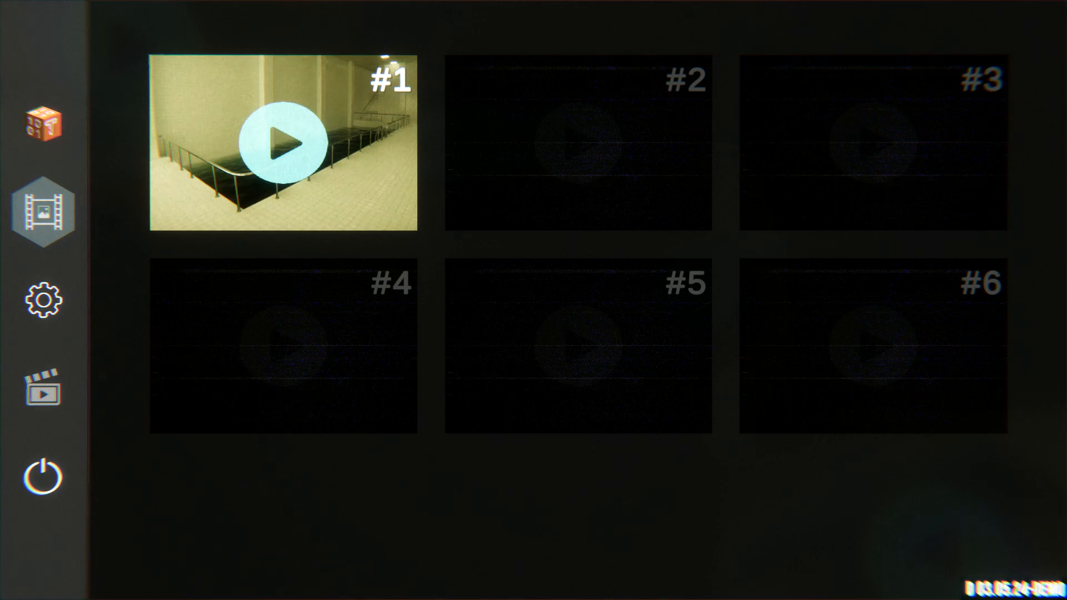
{"action": "left_click", "coordinate": [284, 144]}
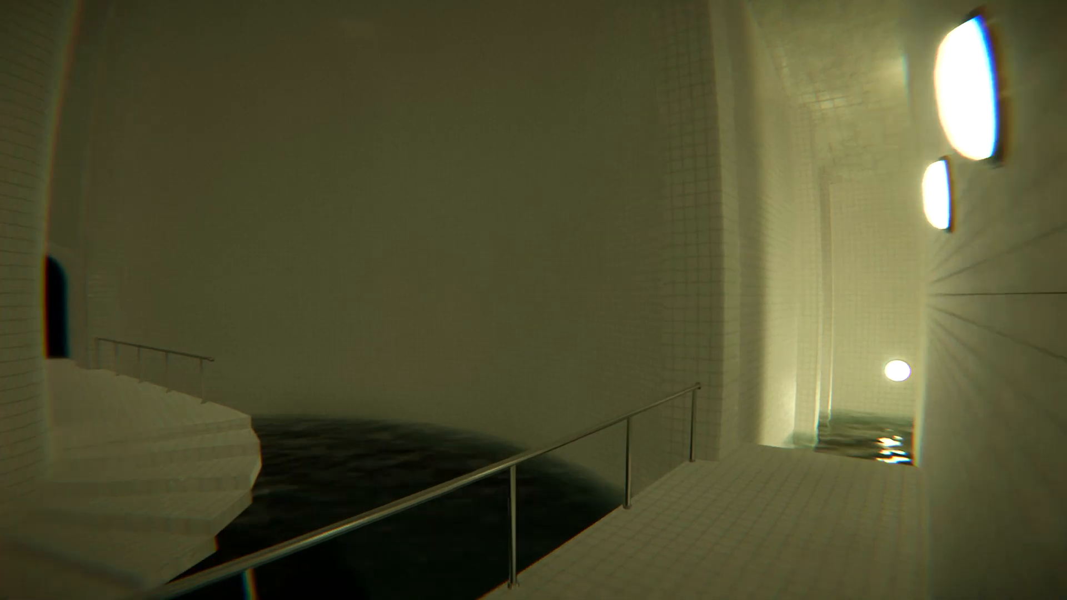
{"action": "mouse_move", "coordinate": [534, 301]}
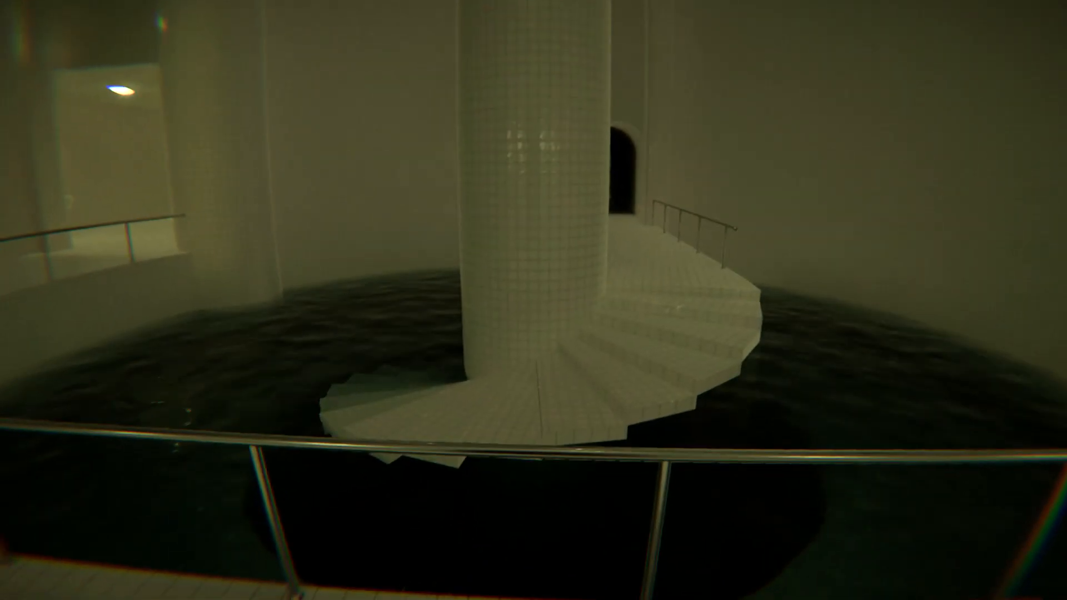